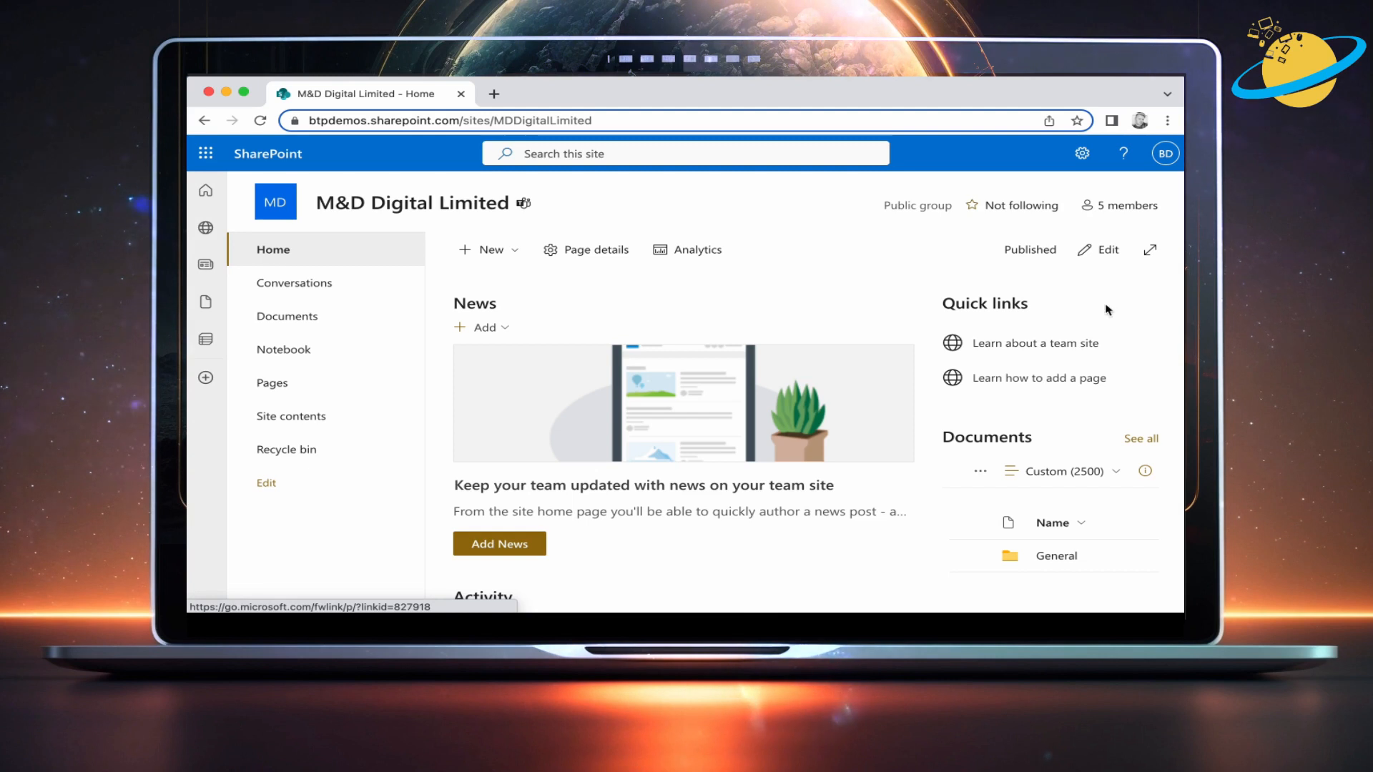
pyautogui.moveTo(1128, 205)
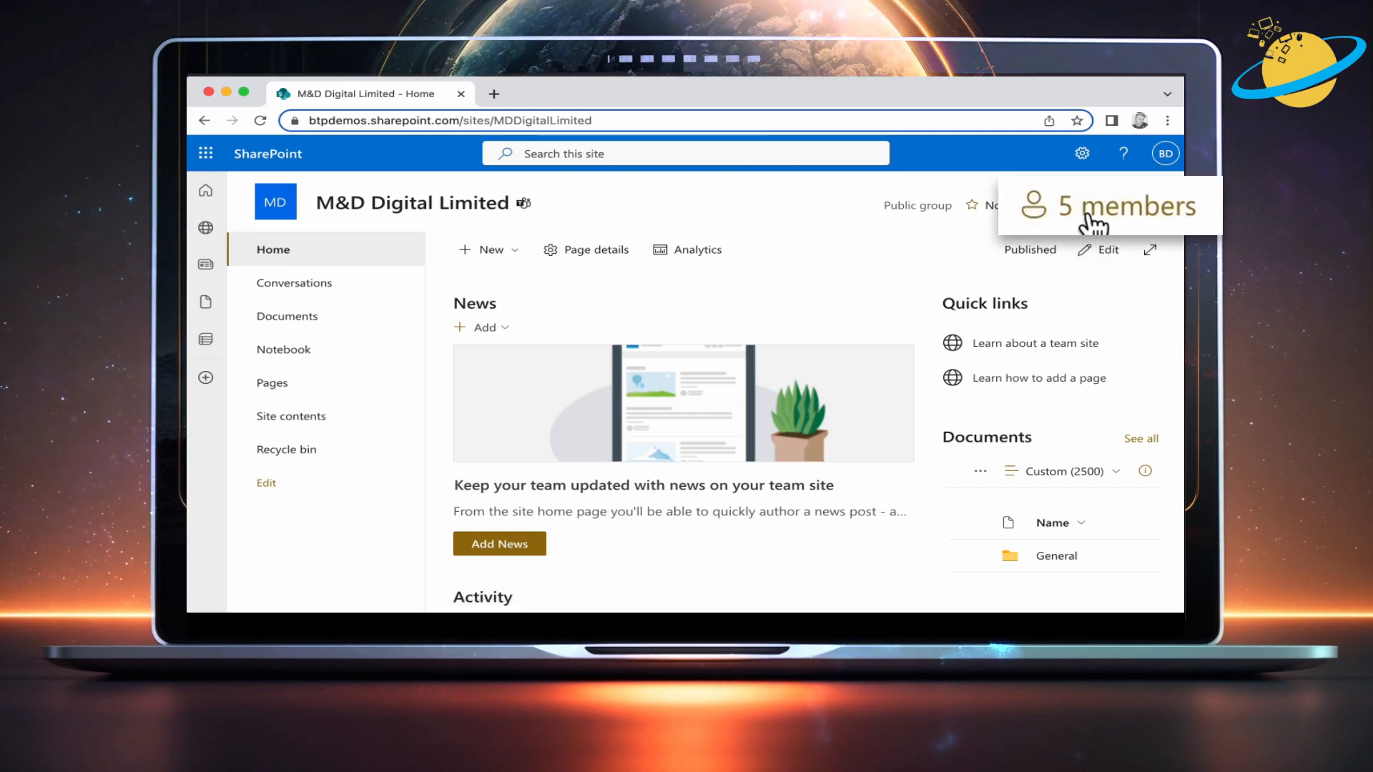
pyautogui.click(1112, 206)
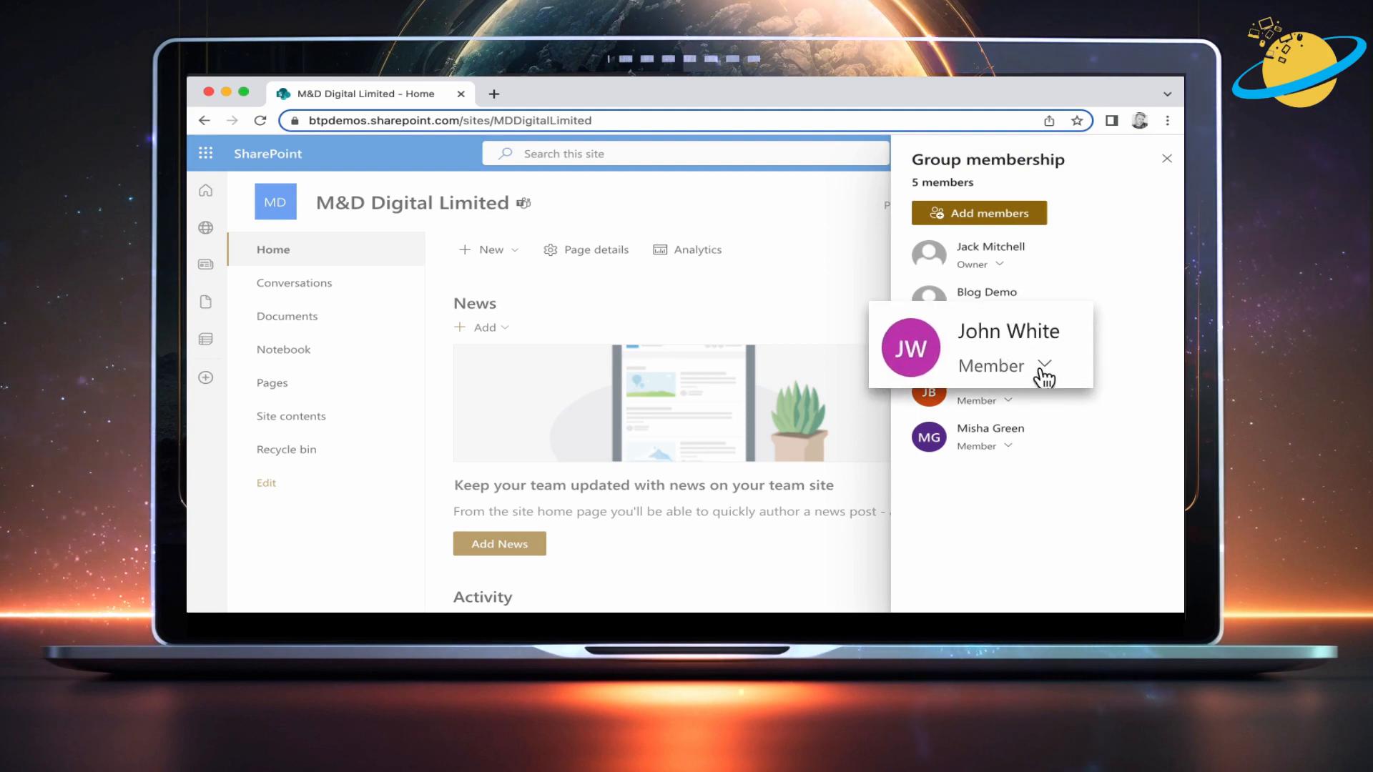
pyautogui.click(1040, 366)
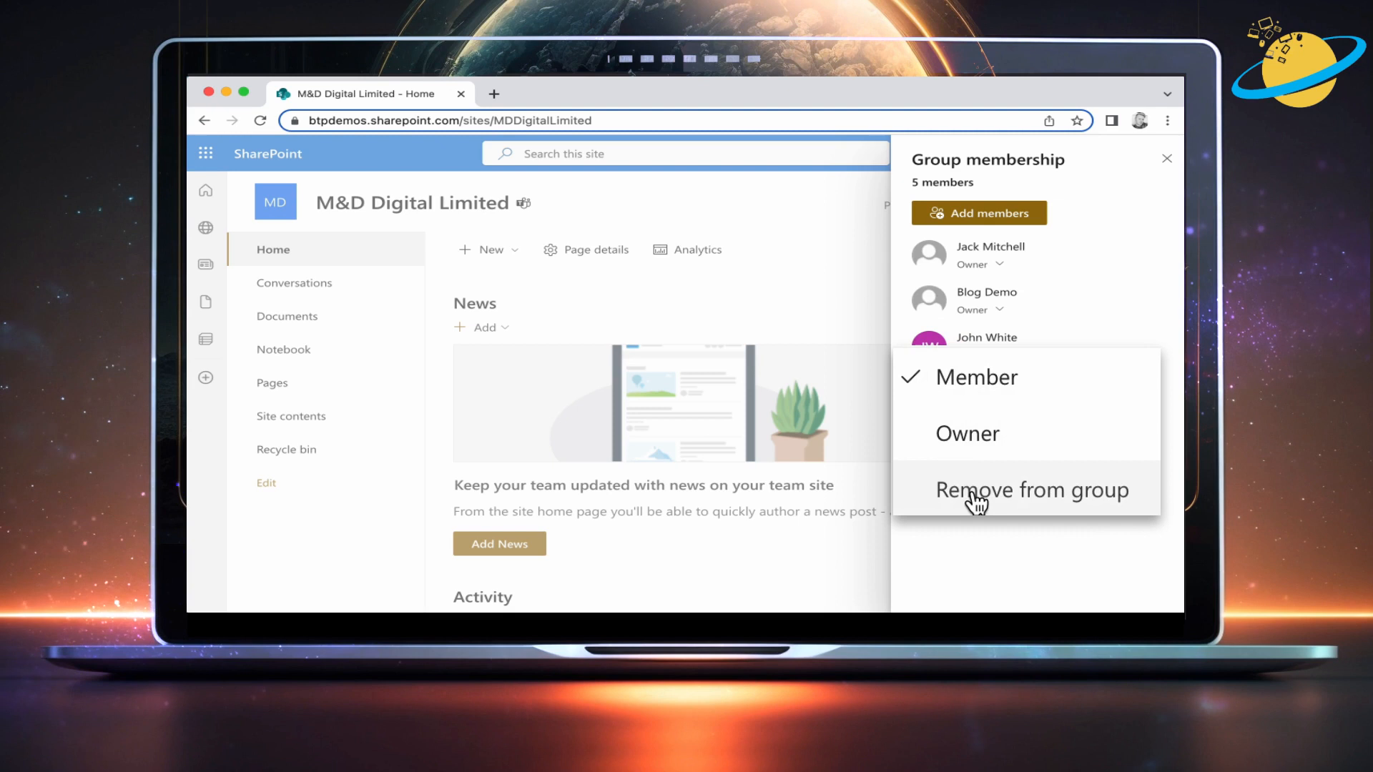
pyautogui.click(1031, 489)
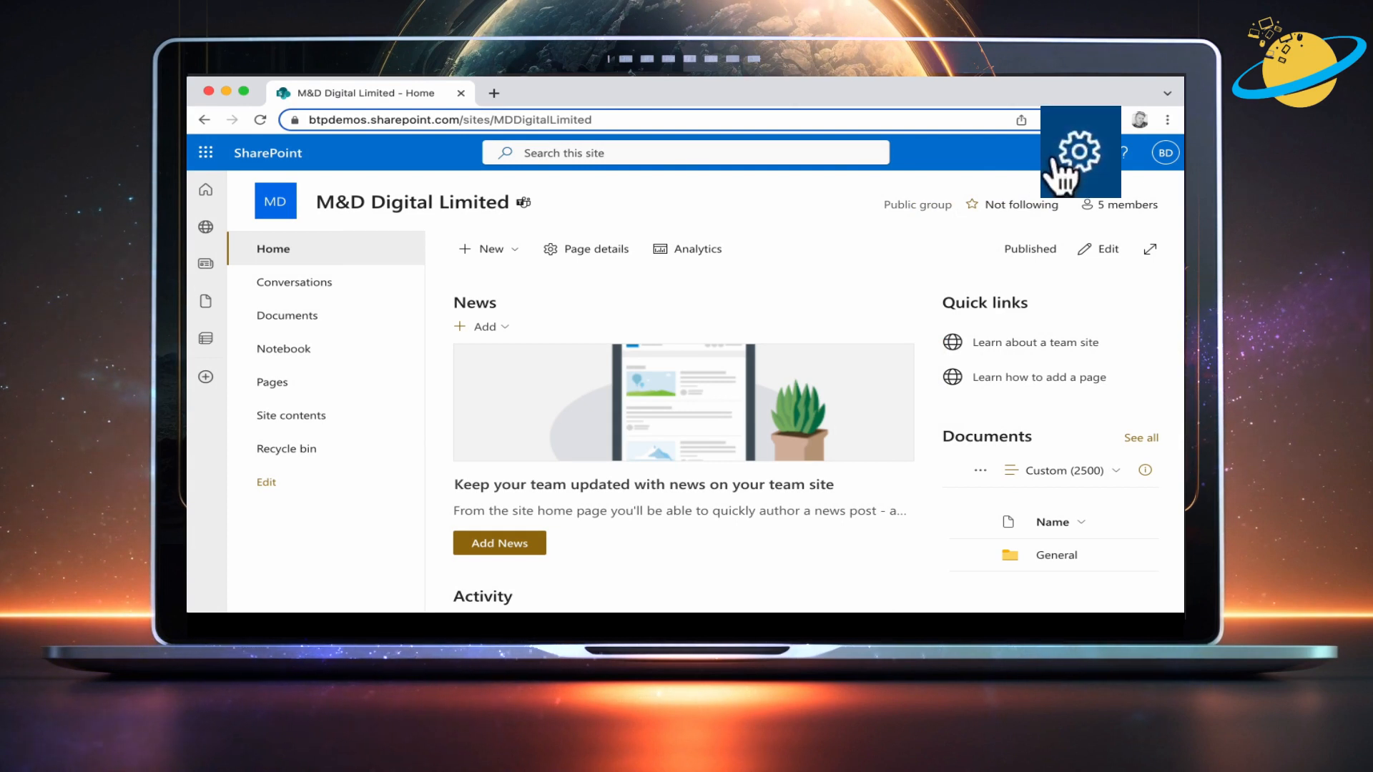
# Step: Open Site permissions from the Settings gear pane
pyautogui.click(1079, 152)
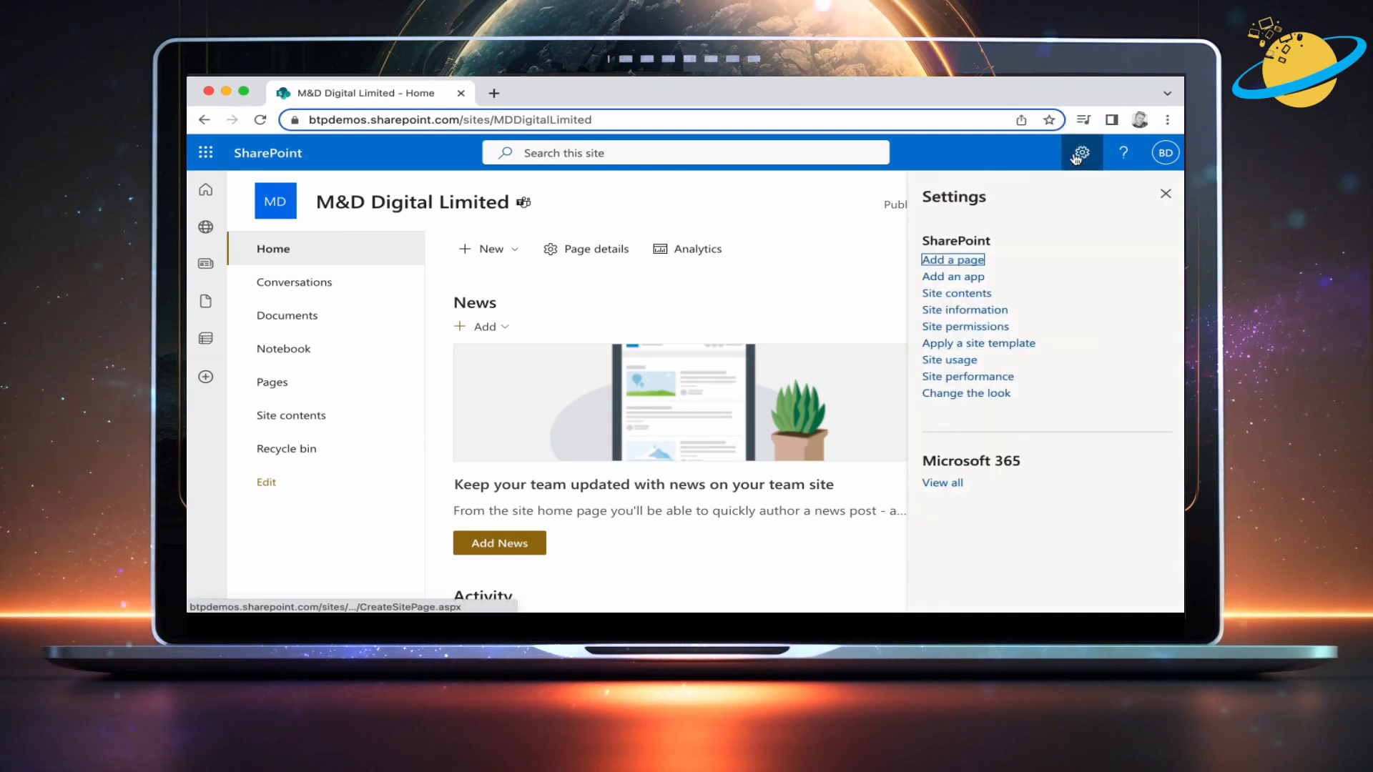
pyautogui.moveTo(965, 326)
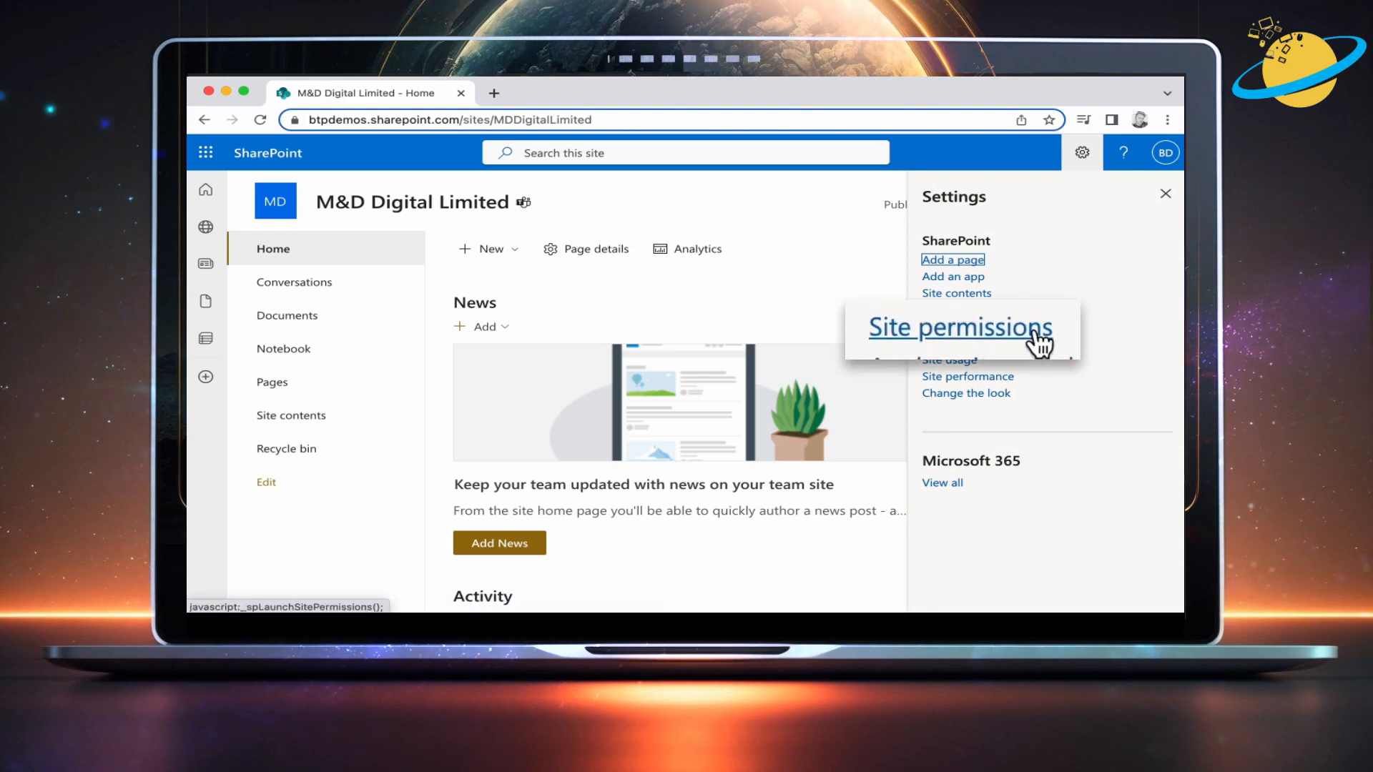
pyautogui.click(960, 327)
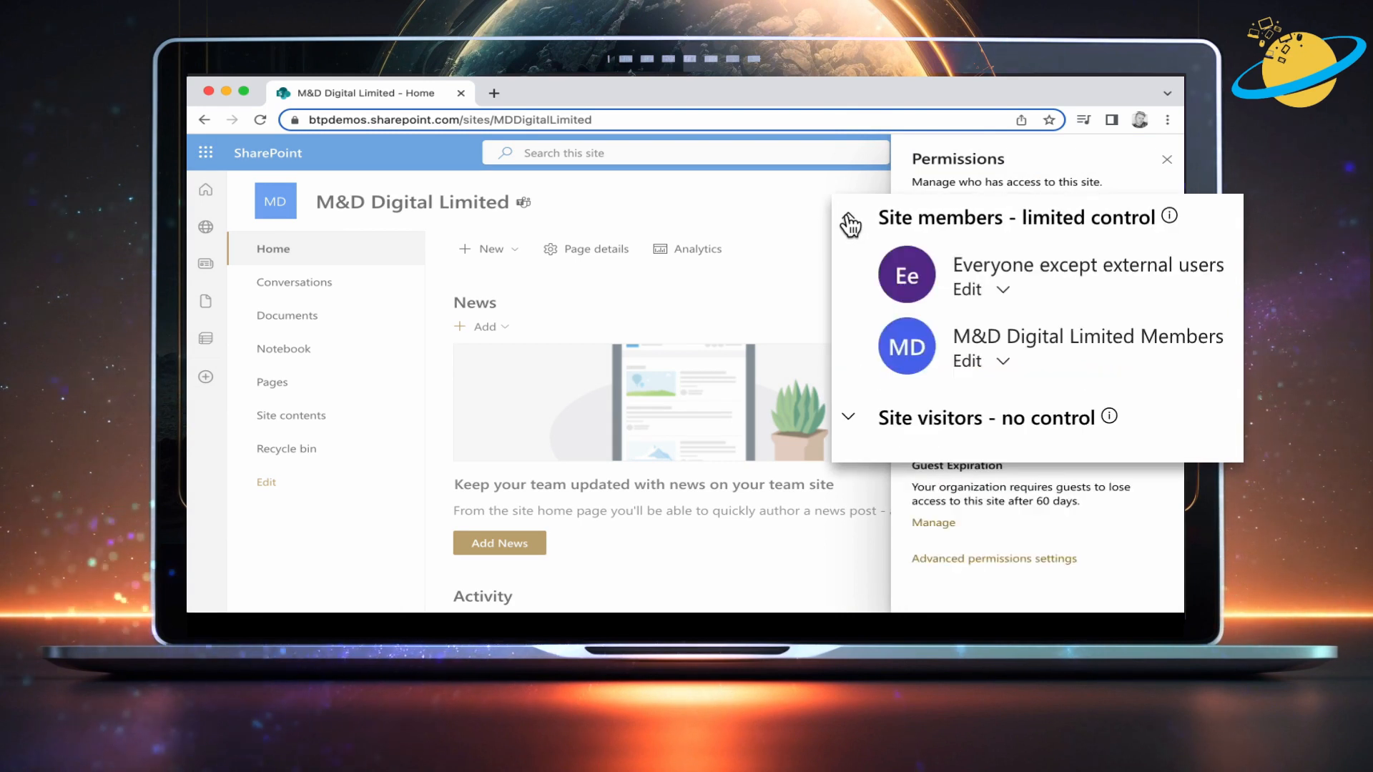
# Step: Expand Site members and show M&D Digital Limited Members' permission level choices
pyautogui.click(1003, 290)
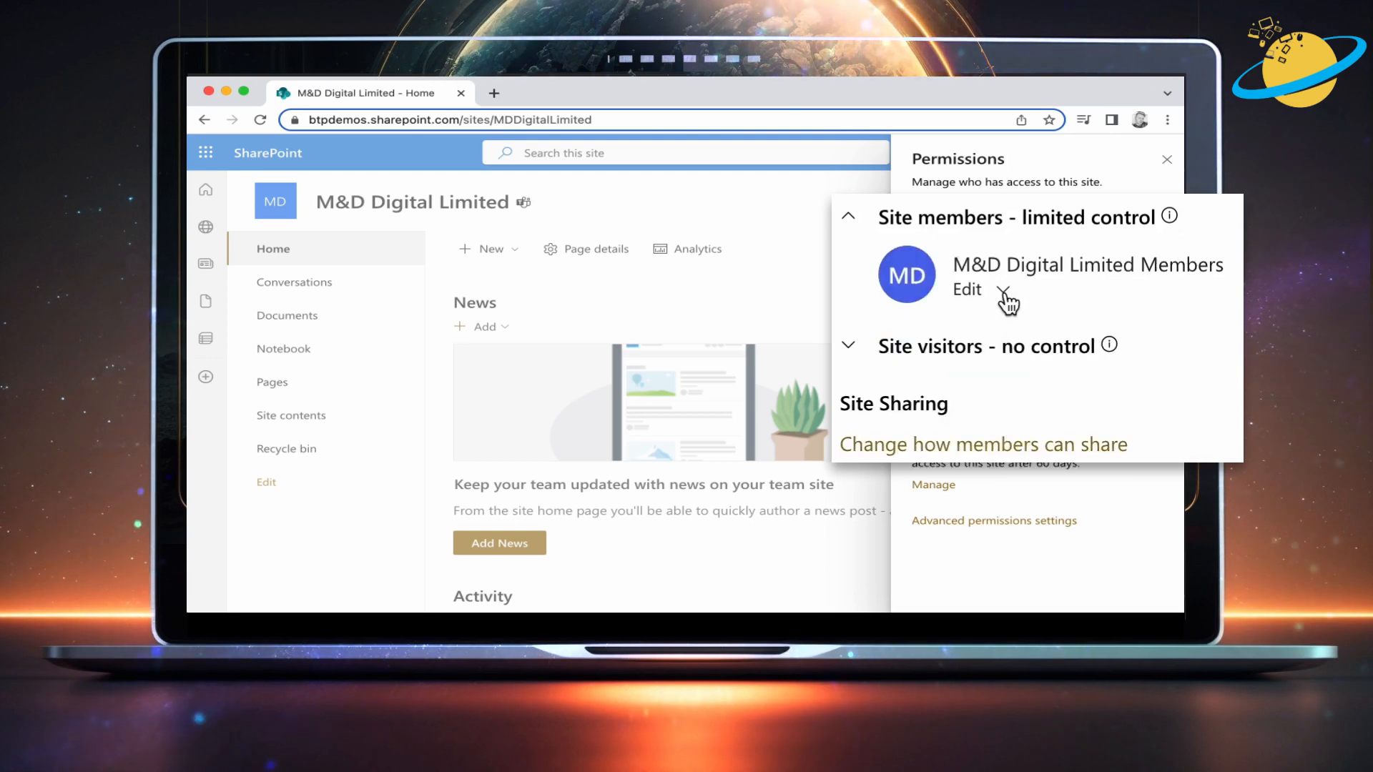
pyautogui.click(1005, 292)
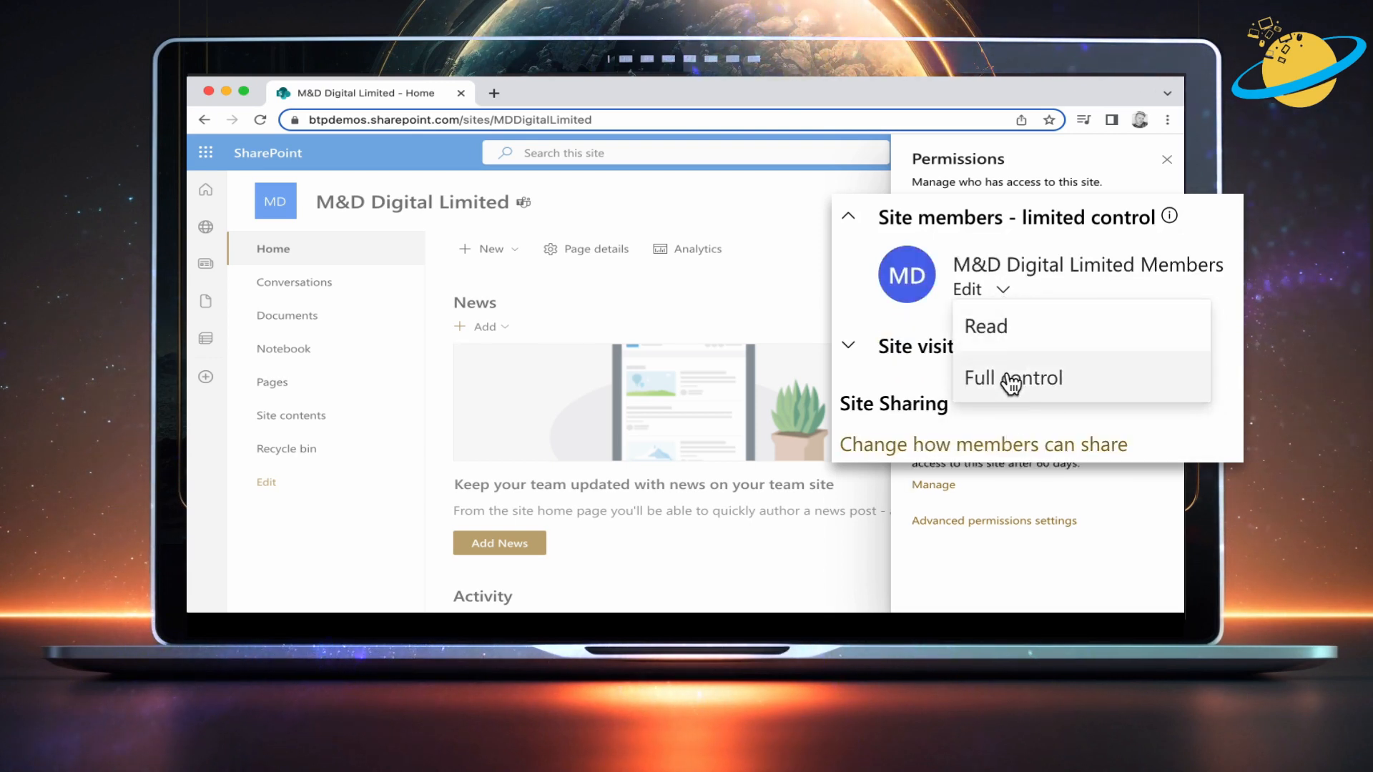